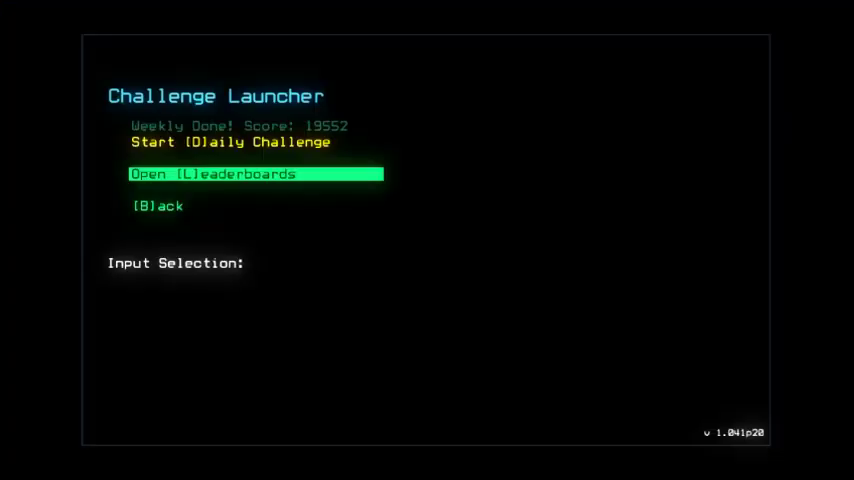
- Start the Daily Challenge from the Challenge Launcher, bringing up the Graphics Options screen
{"action": "type", "text": "d"}
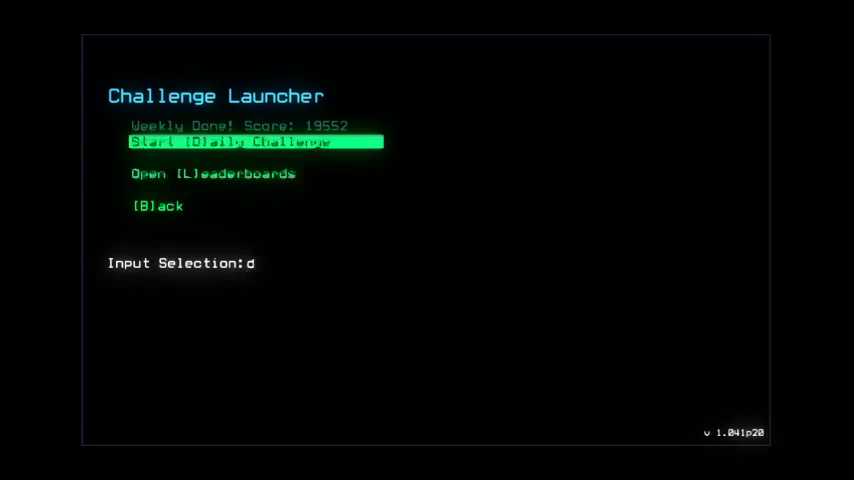
{"action": "key", "text": "enter"}
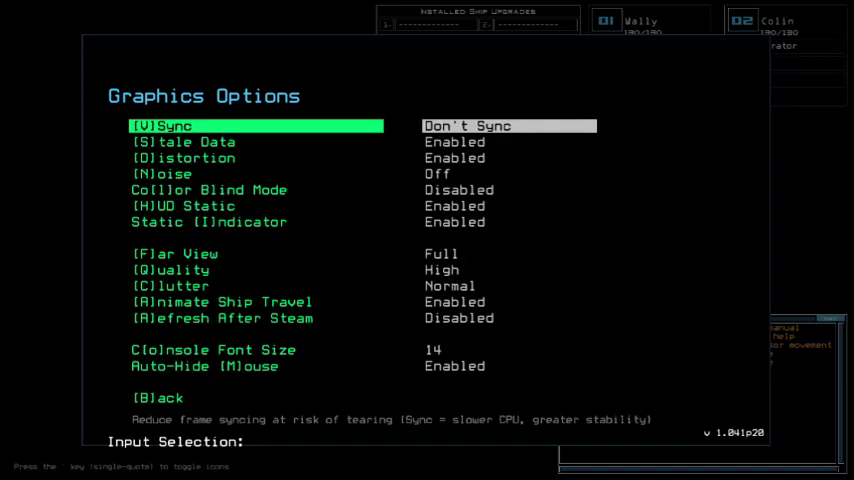
- Leave Graphics Options with Back and load the mission with three drones at the console
{"action": "type", "text": "b"}
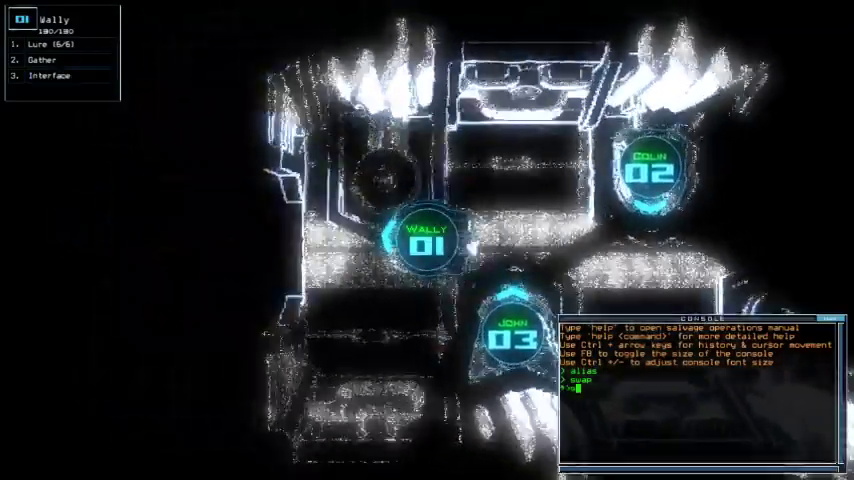
- Run the status command before moving the drones and working the doors to room r1
{"action": "type", "text": "status"}
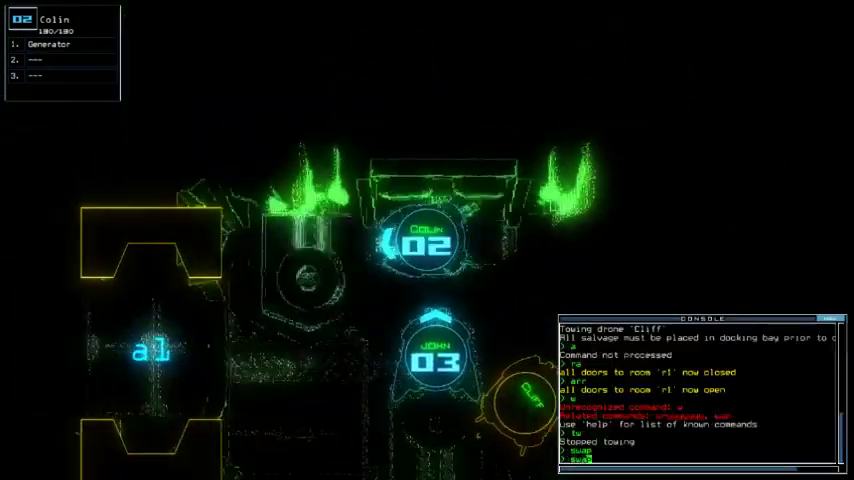
- Execute the pending console command and enter the generator command for drone 1's room
{"action": "key", "text": "Enter"}
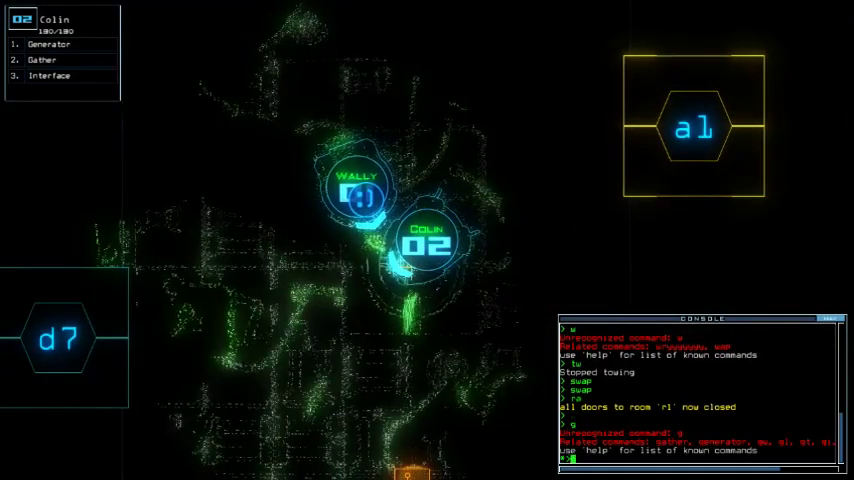
{"action": "type", "text": "generator"}
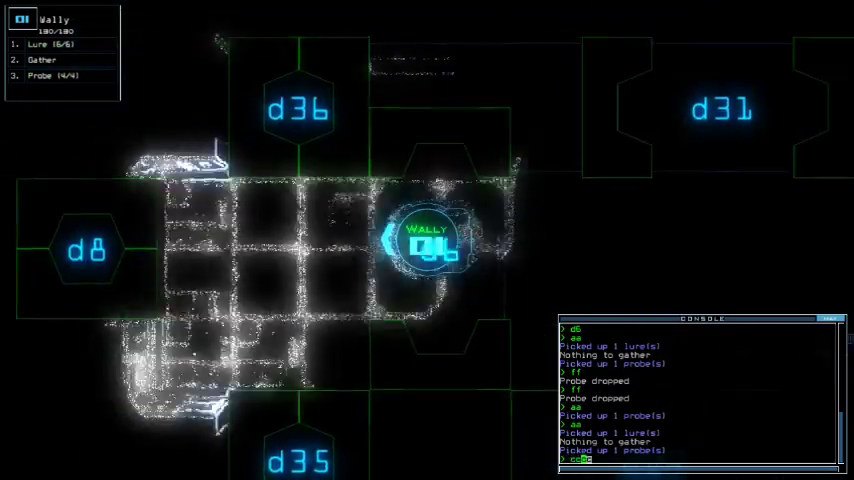
- Enter 'cccc' in the console while preparing to open doors and move drone 3
{"action": "type", "text": "cccc"}
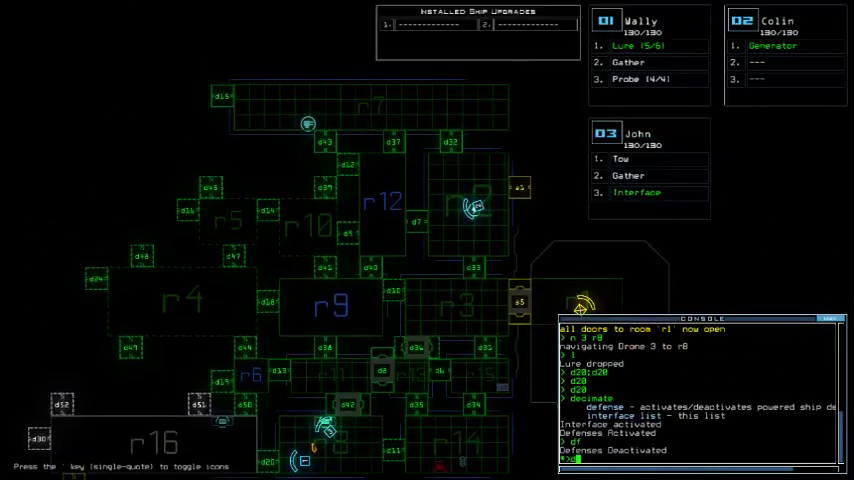
- Query door d3's state in the console before sealing doors and dropping a lure
{"action": "type", "text": "d3?"}
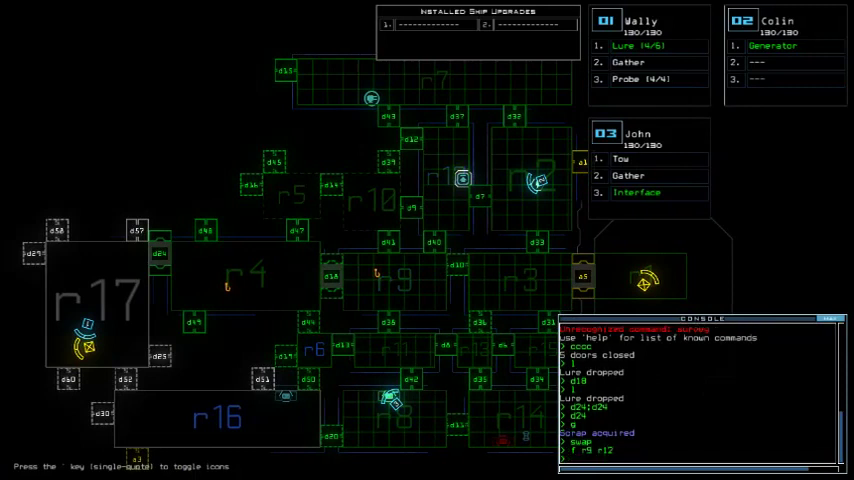
- Toggle doors d42 and d3, then send drone 3 to room r12
{"action": "type", "text": "d42 d3"}
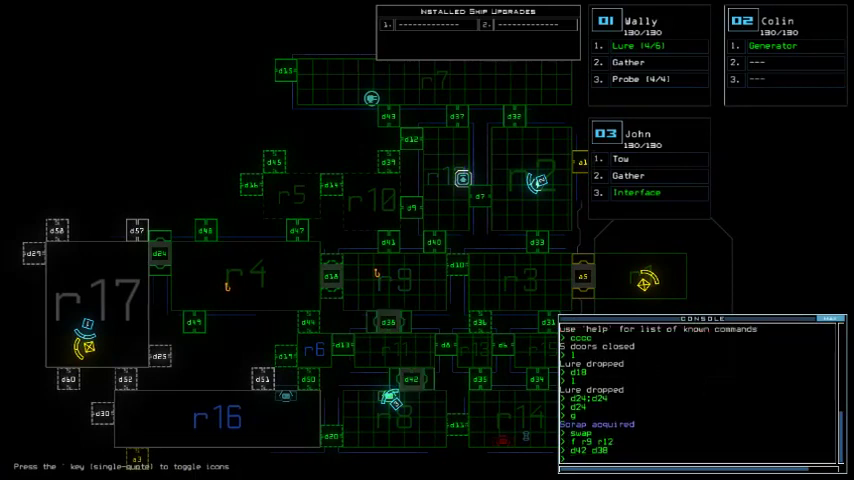
{"action": "type", "text": "take 3 r12"}
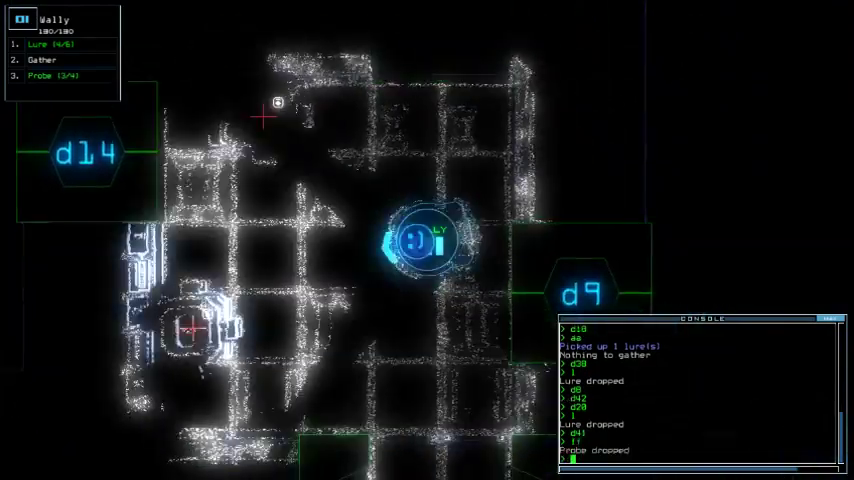
- Enter a door command covering rooms r6 and r16 after closing the doors near the drones
{"action": "key", "text": "'"}
{"action": "type", "text": "d10"}
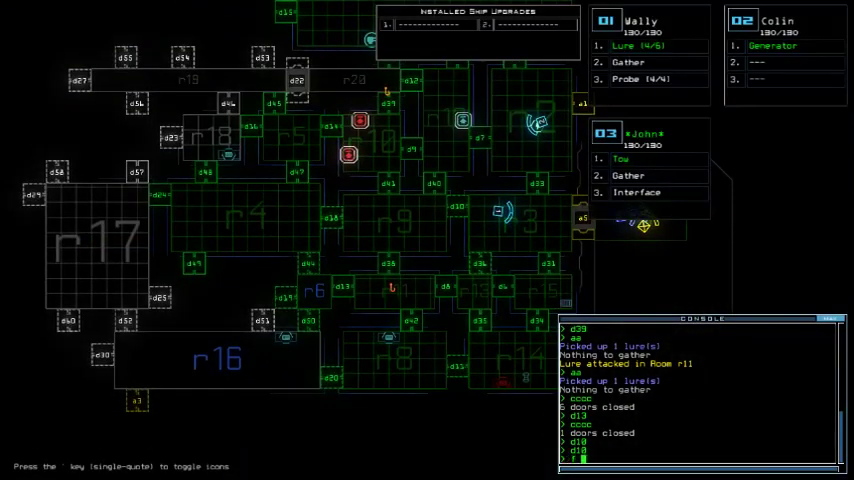
{"action": "type", "text": "r6 r16 r11"}
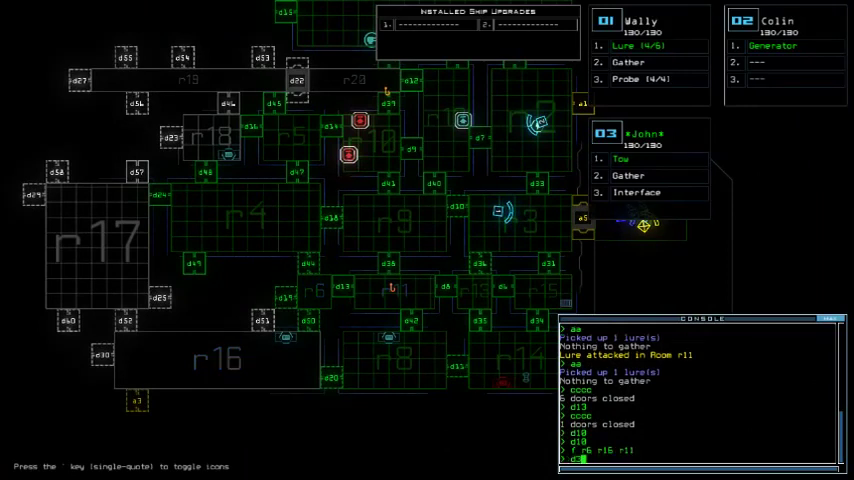
- Toggle doors d35 twice and d10 so the drones can move on and pick up a lure
{"action": "type", "text": "d35 d35 d10"}
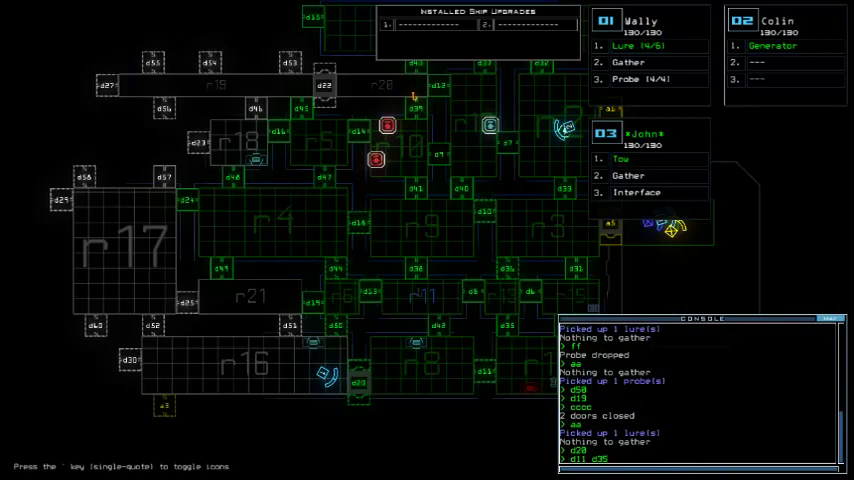
{"action": "type", "text": "d3"}
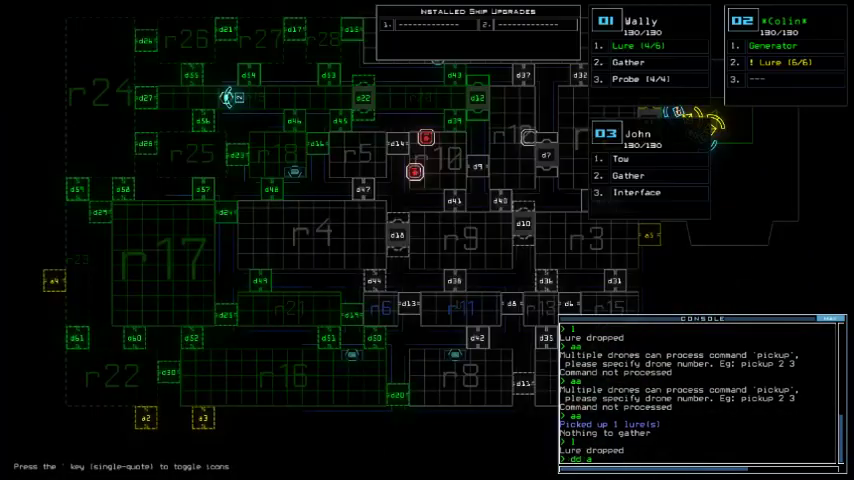
- Enter the 'dd a4' command while advancing the drones around room r4
{"action": "type", "text": "dd a4"}
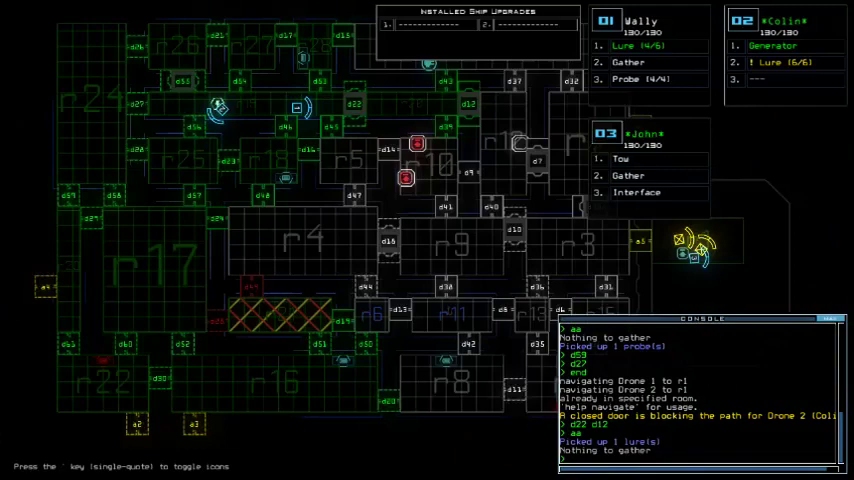
- Run the open command so console reports the doors to room r1 opened
{"action": "type", "text": "arr"}
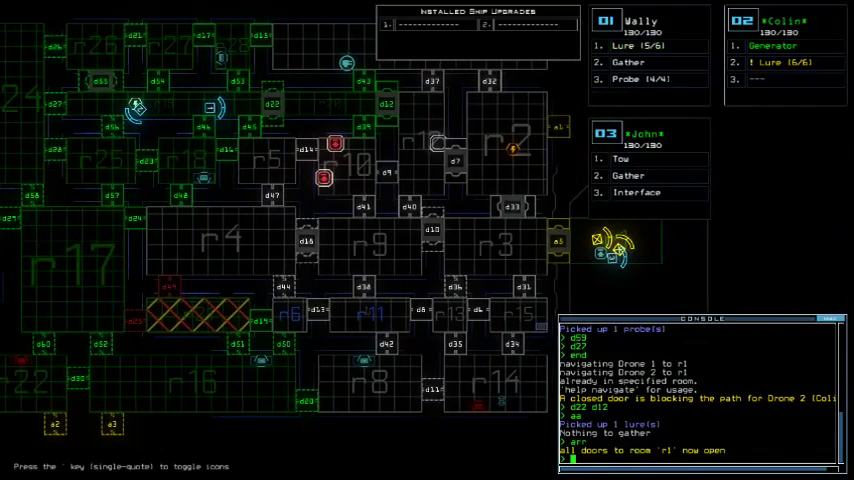